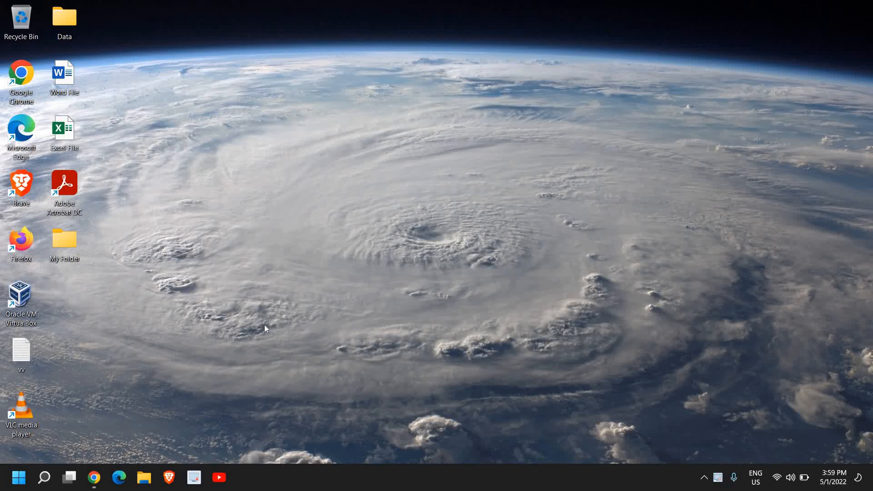
mouse_move(257, 325)
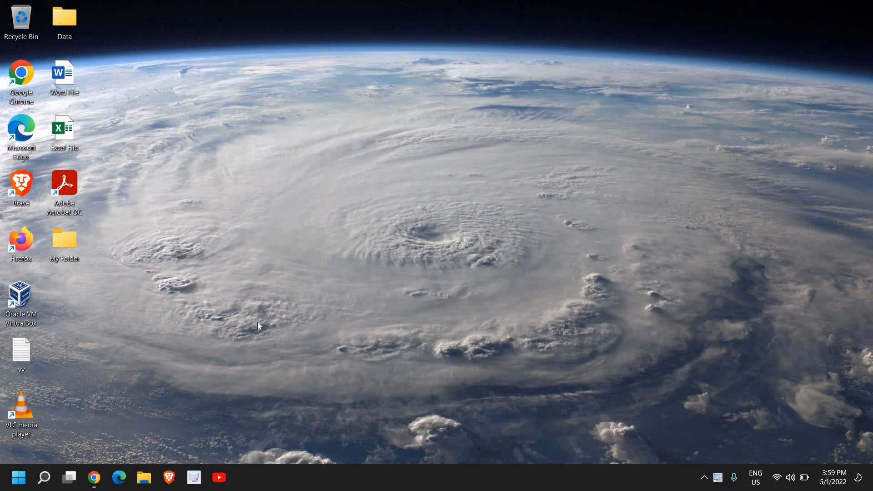
mouse_move(257, 326)
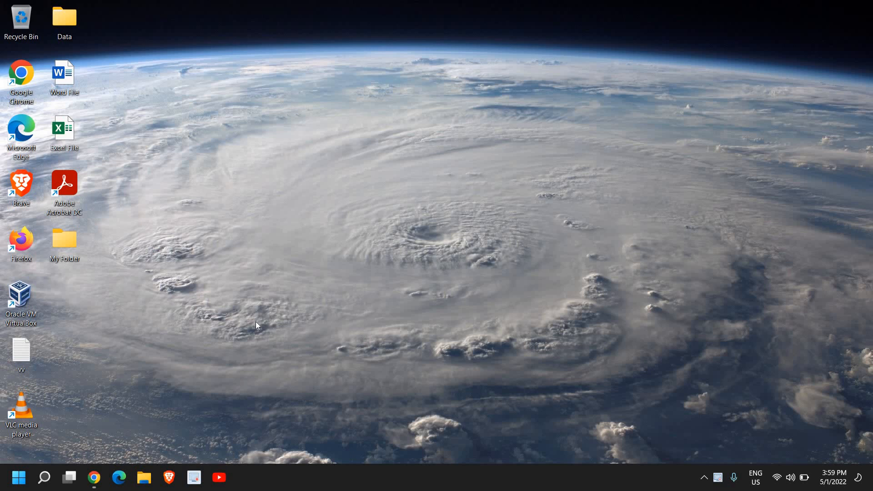
mouse_move(254, 321)
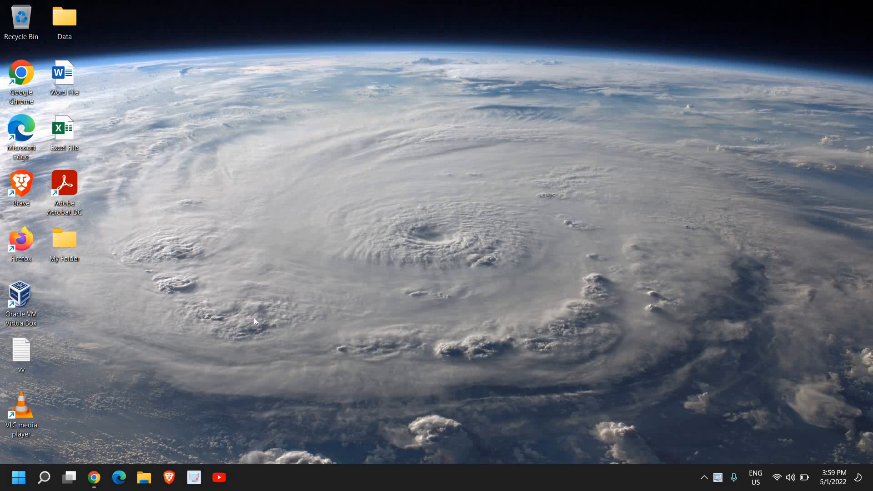
mouse_move(181, 322)
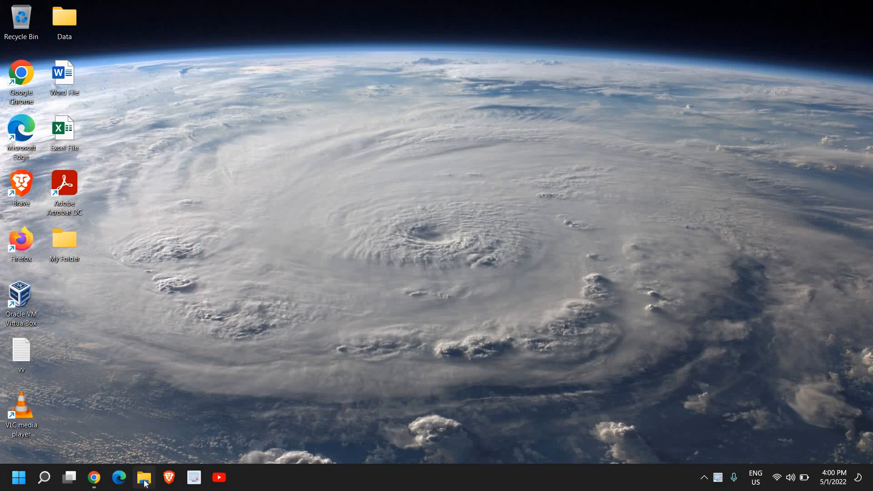
- Navigate File Explorer into C:\Windows and scroll down to the SoftwareDistribution folder
left_click(144, 477)
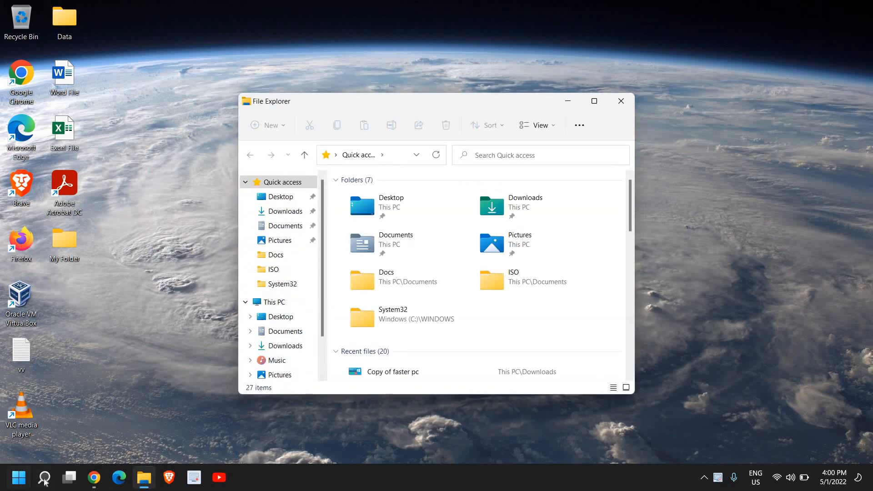
left_click(43, 478)
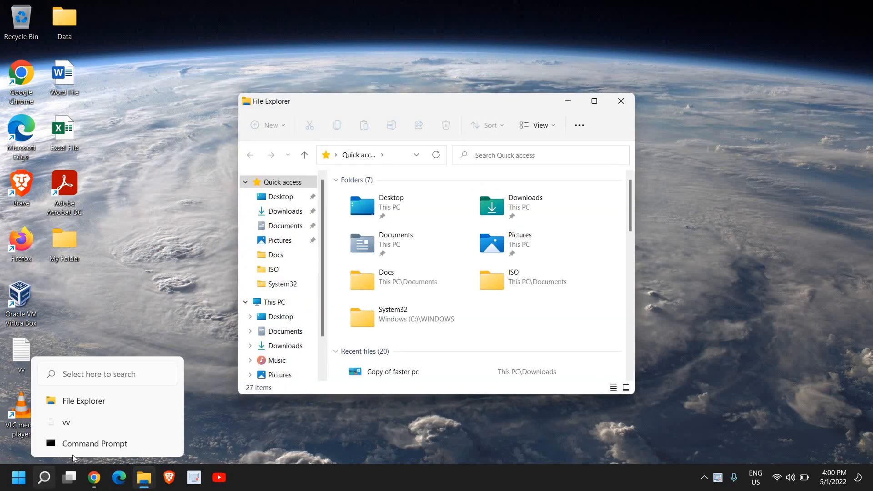
left_click(594, 101)
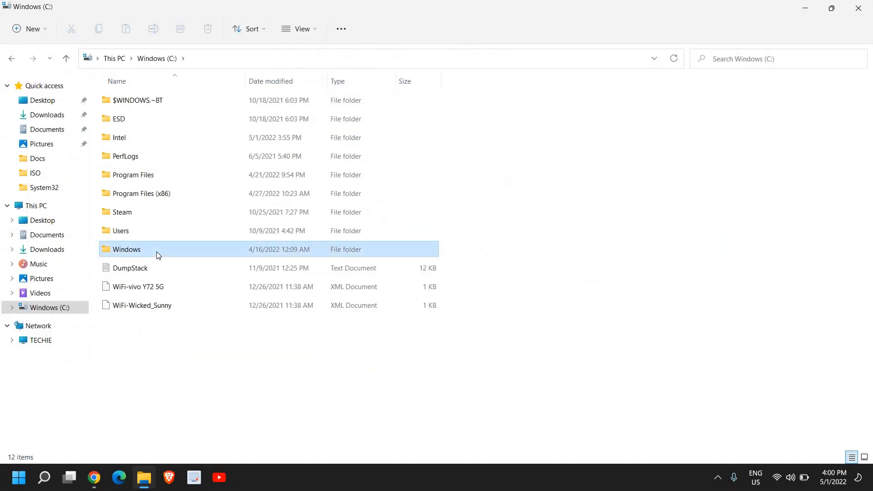
double_click(126, 249)
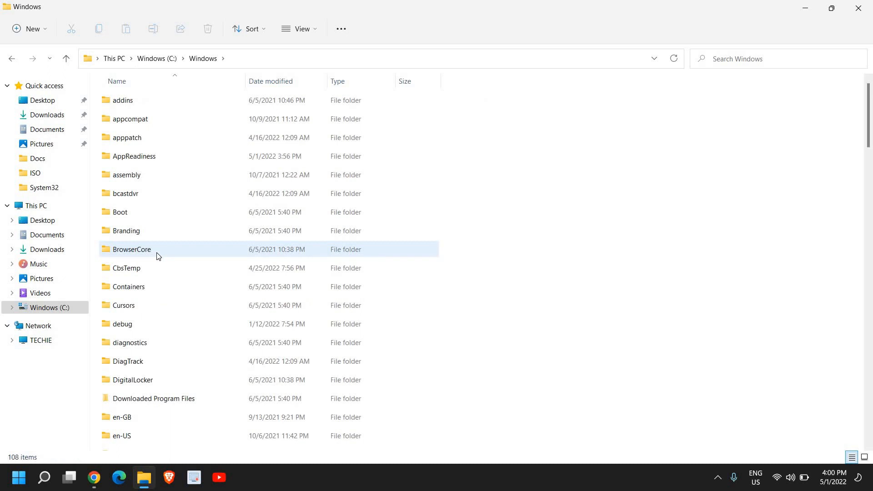
scroll("down", 3)
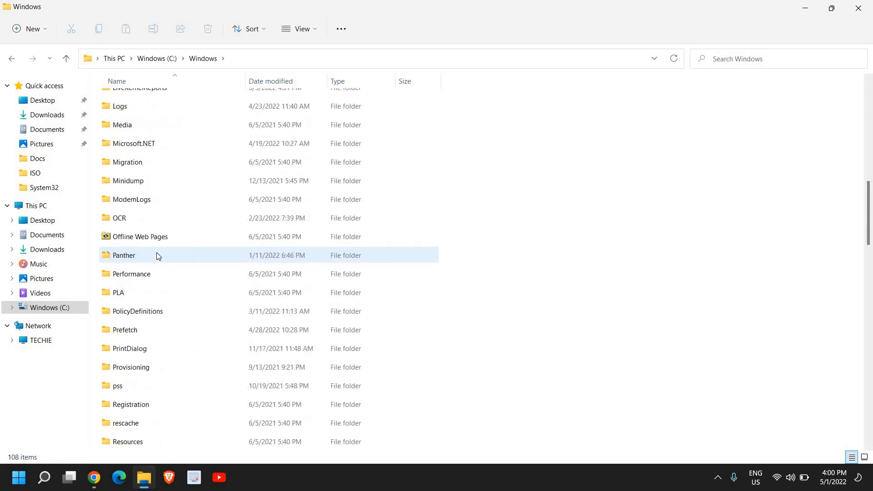
scroll("down", 3)
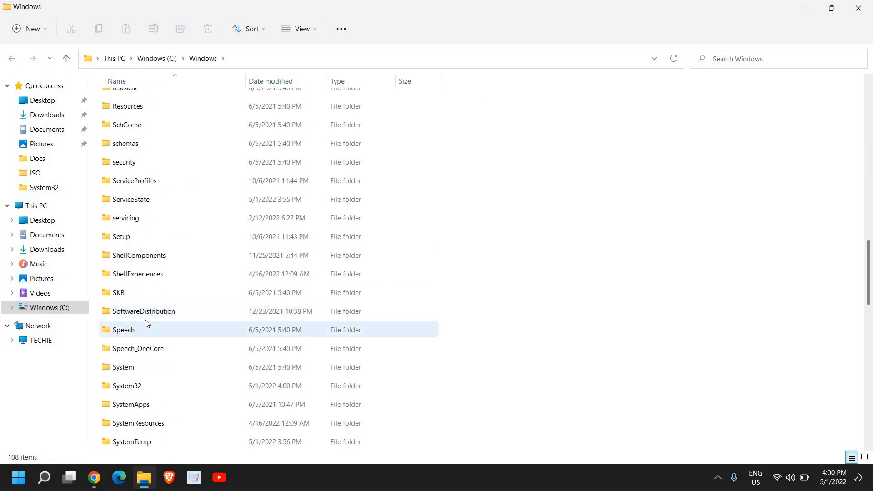
mouse_move(144, 311)
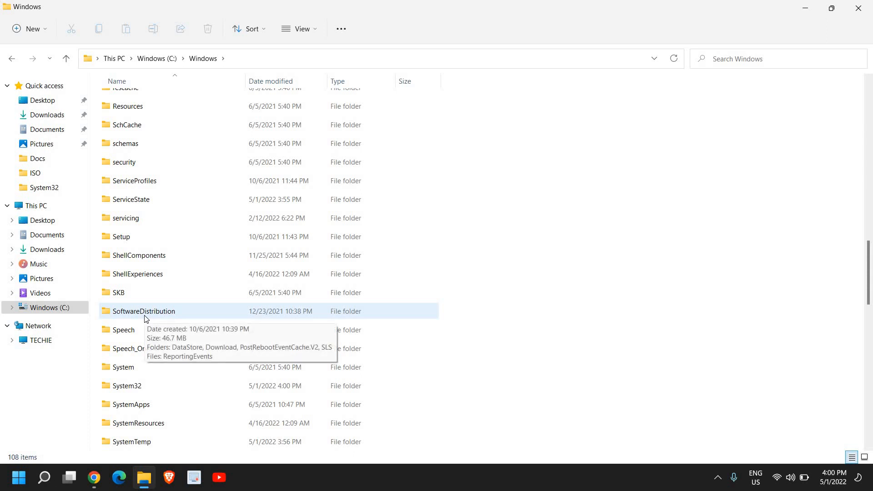
- Permanently delete all four items in SoftwareDistribution\Download, granting administrator permission for all
double_click(144, 312)
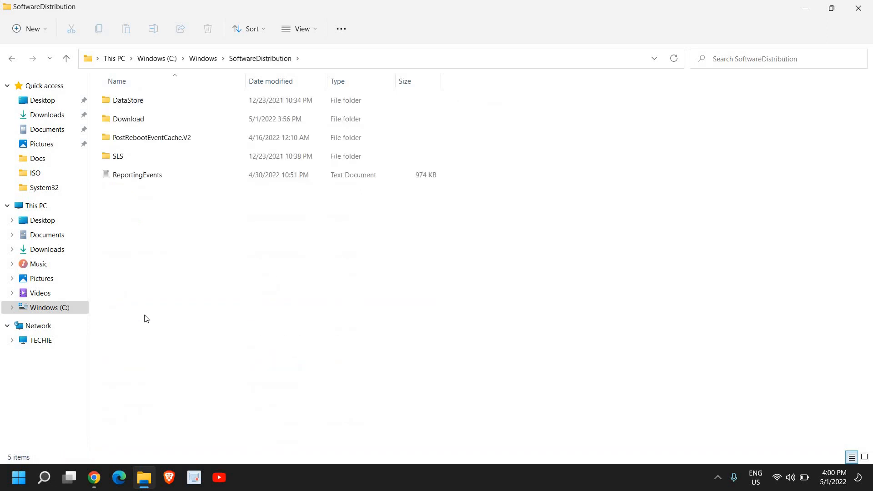
left_click(127, 118)
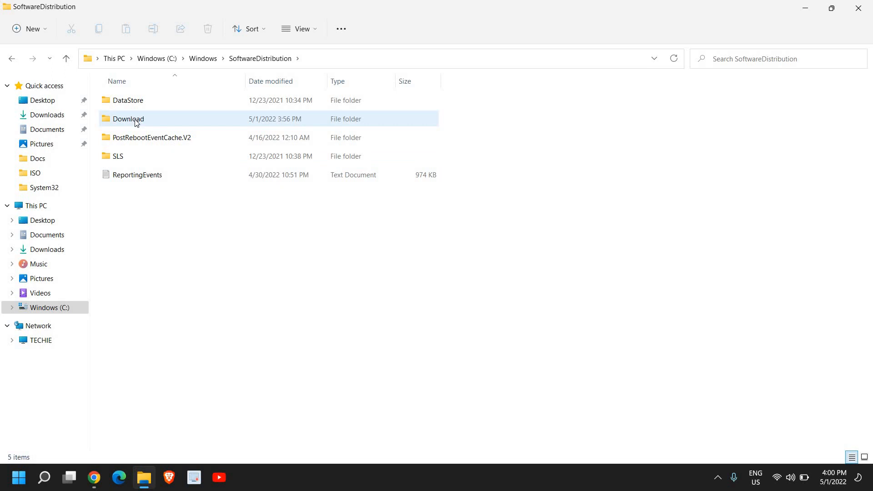
double_click(127, 118)
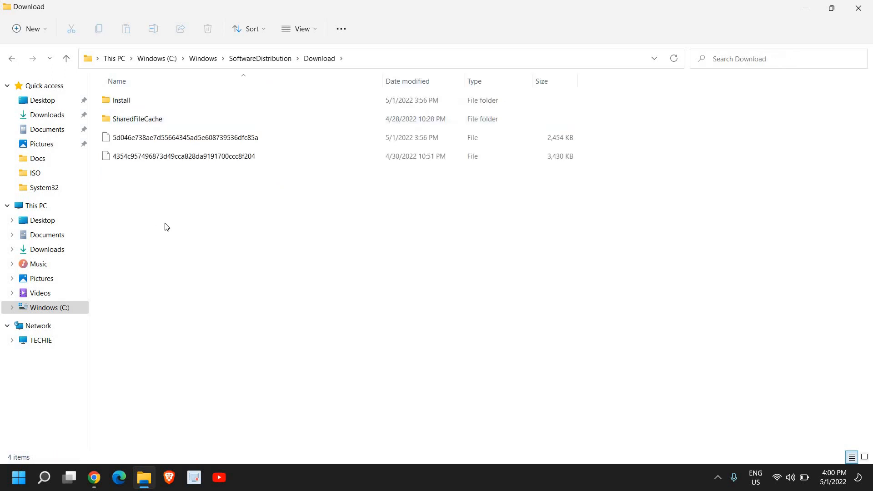
key("ctrl+a")
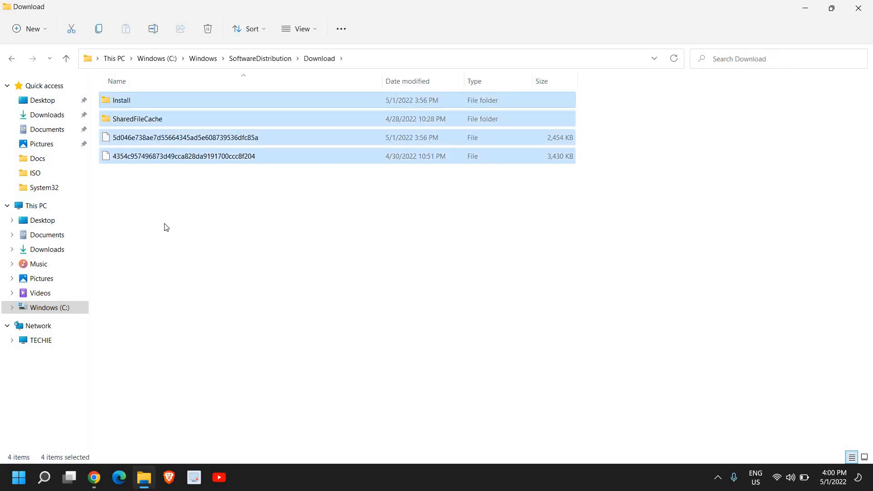
left_click(208, 28)
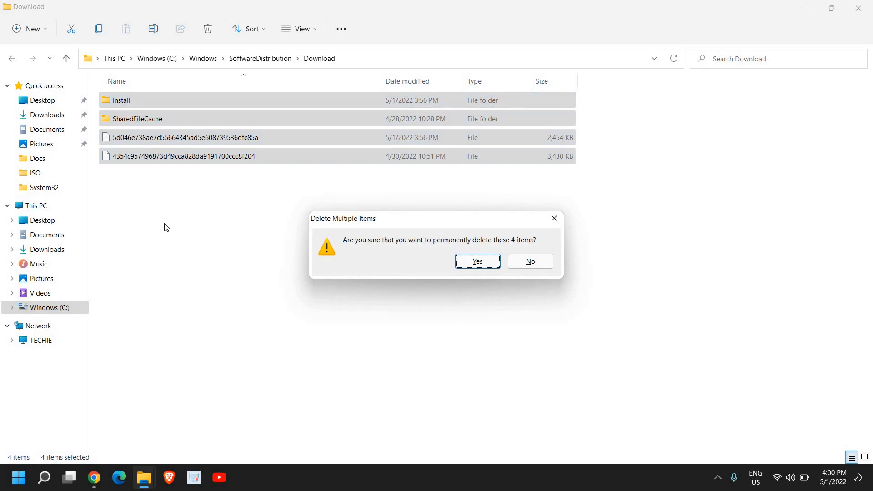
left_click(477, 261)
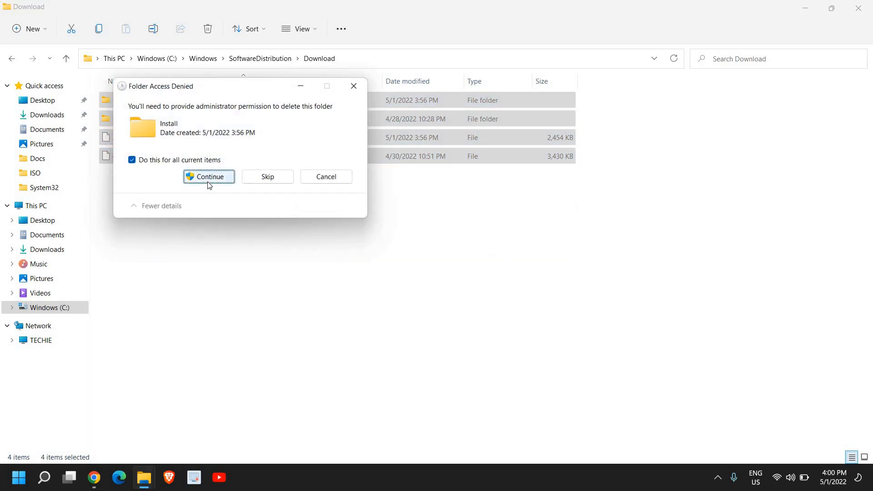
left_click(210, 177)
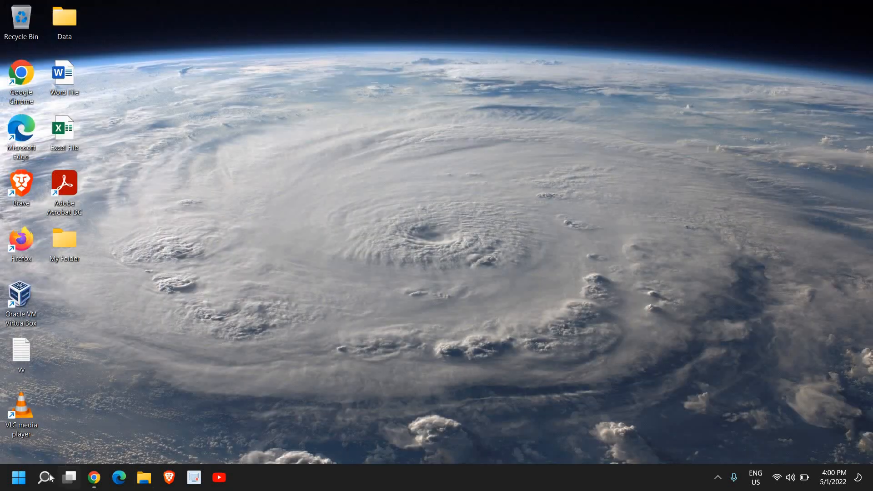
- Search for 'troubleshoot settings' and open the System > Troubleshoot page in Settings
left_click(45, 477)
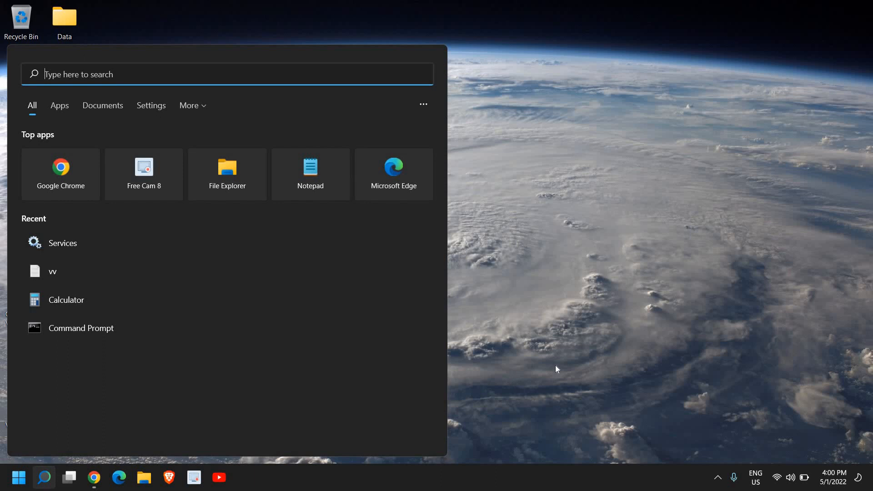
mouse_move(163, 90)
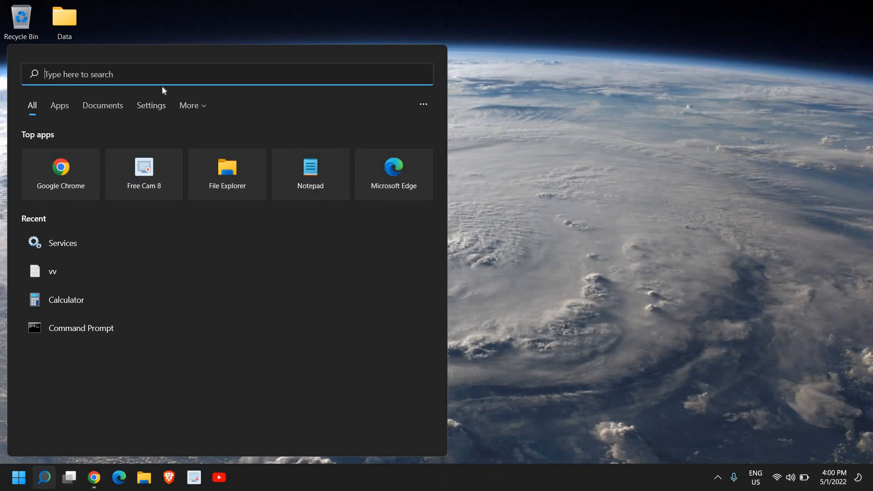
type("troubleshoot settings")
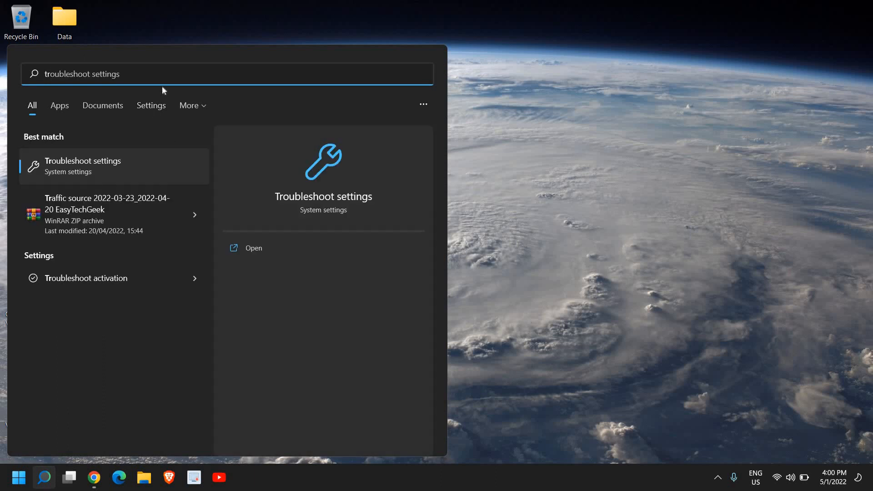
mouse_move(102, 169)
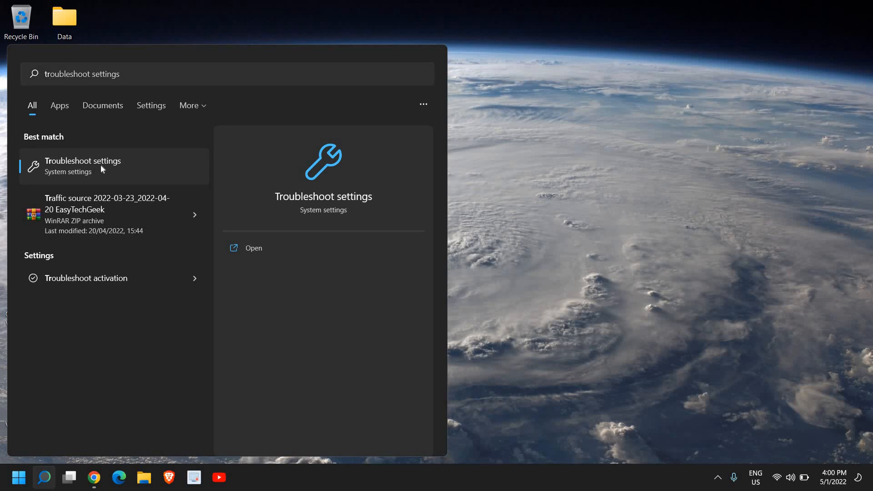
left_click(83, 165)
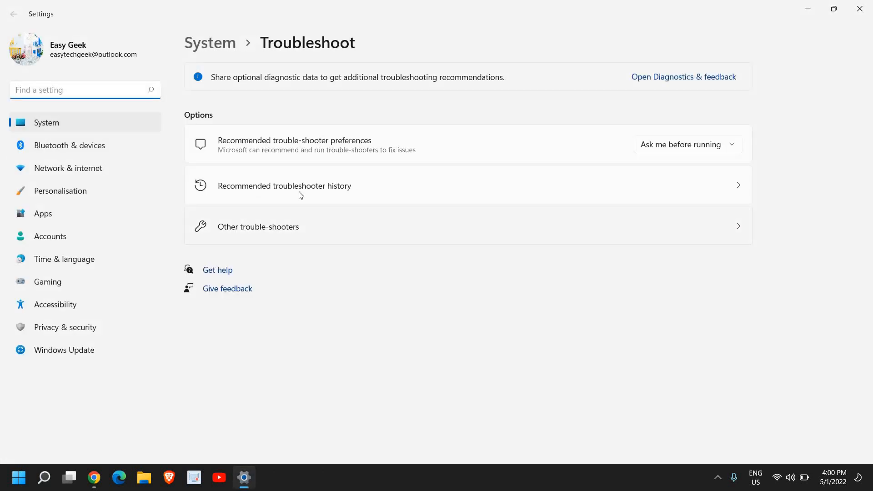
mouse_move(271, 236)
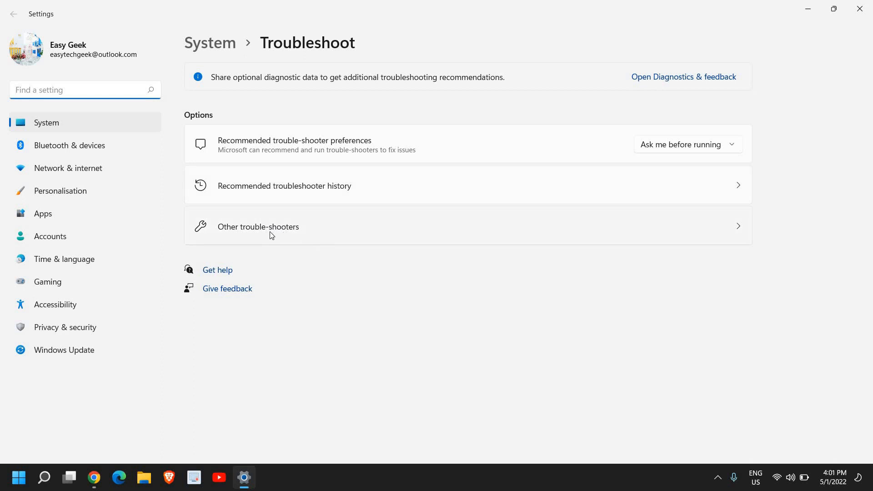
- From Other trouble-shooters, run the Windows Update troubleshooter to detect problems
left_click(258, 226)
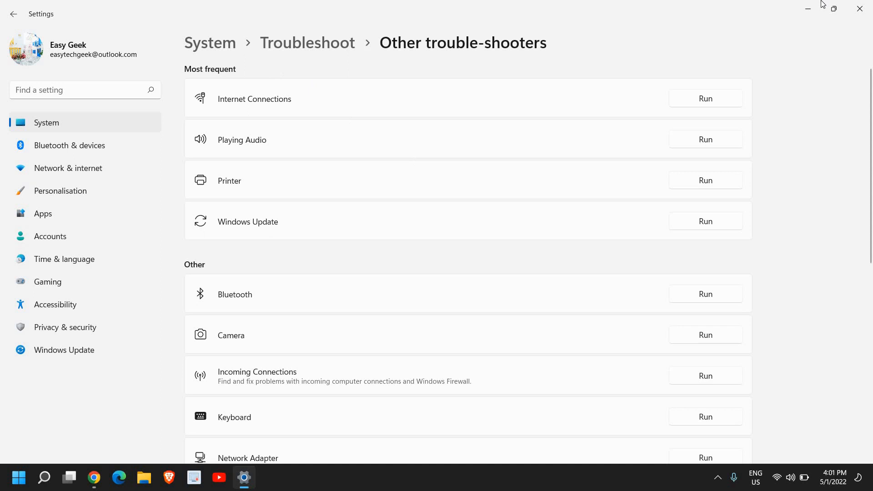
mouse_move(206, 234)
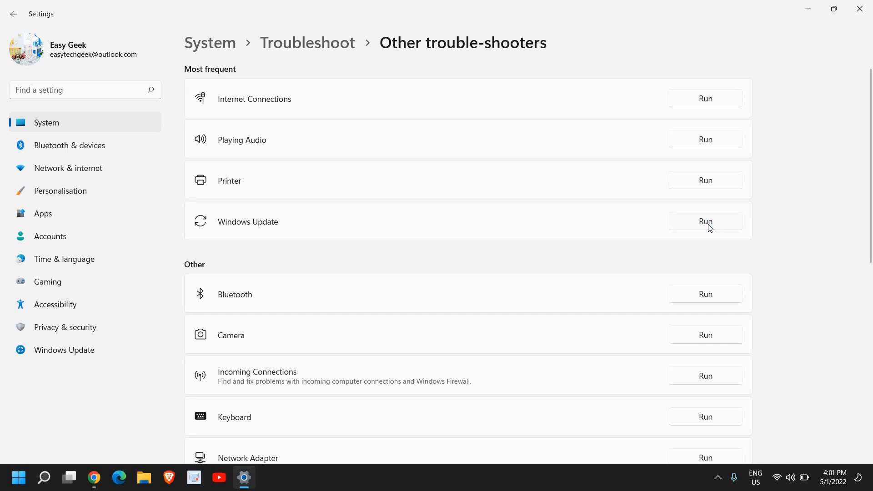
left_click(705, 221)
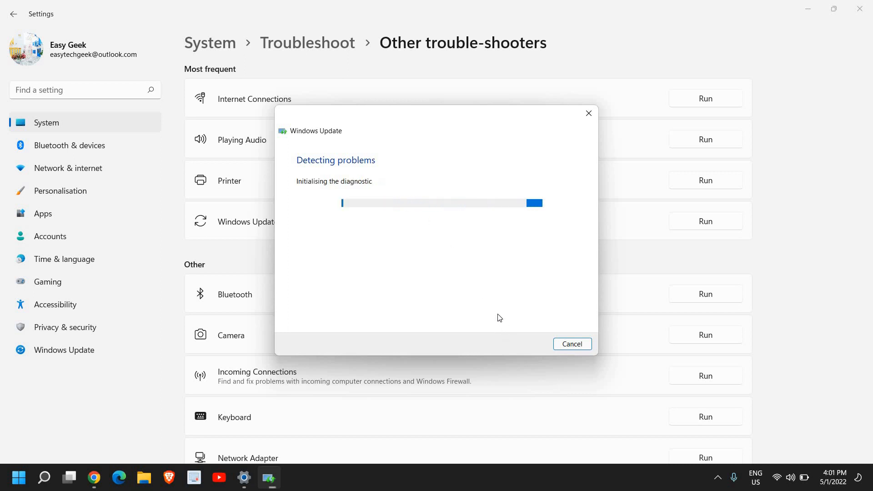
mouse_move(538, 333)
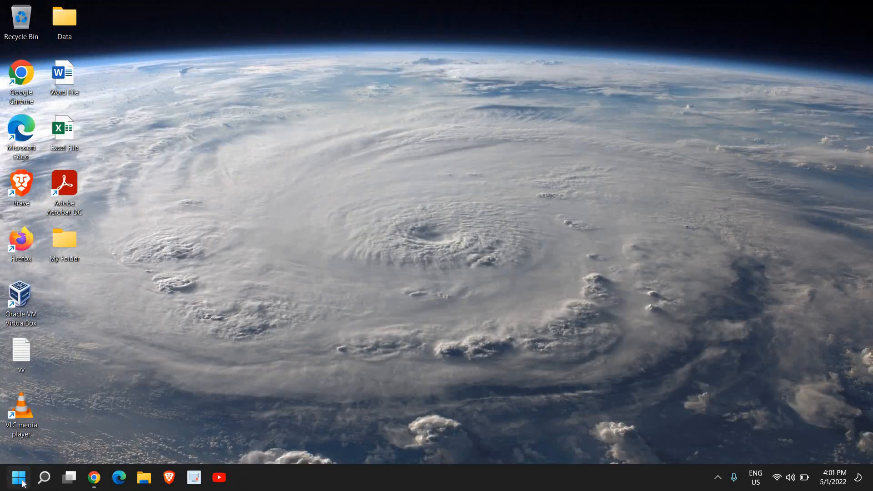
- Launch Disk Clean-up for drive C: by running cleanmgr from the Start menu's Run dialog
right_click(18, 478)
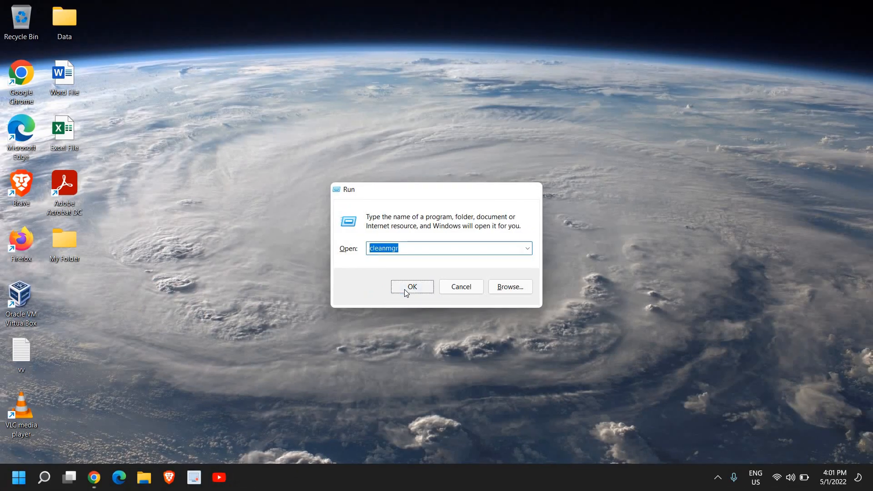
left_click(412, 287)
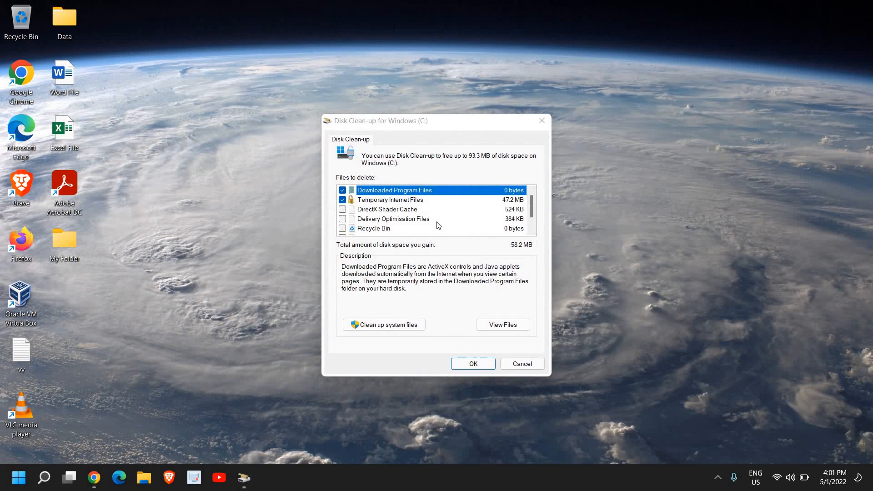
mouse_move(405, 134)
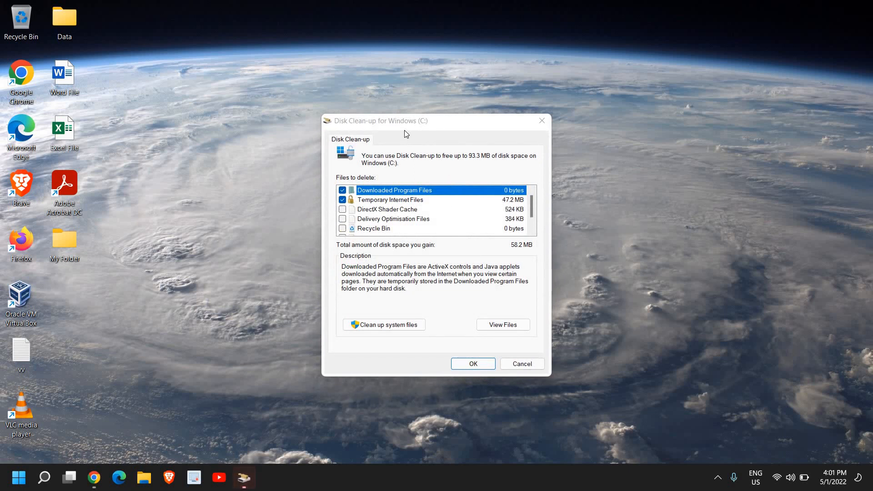
mouse_move(383, 205)
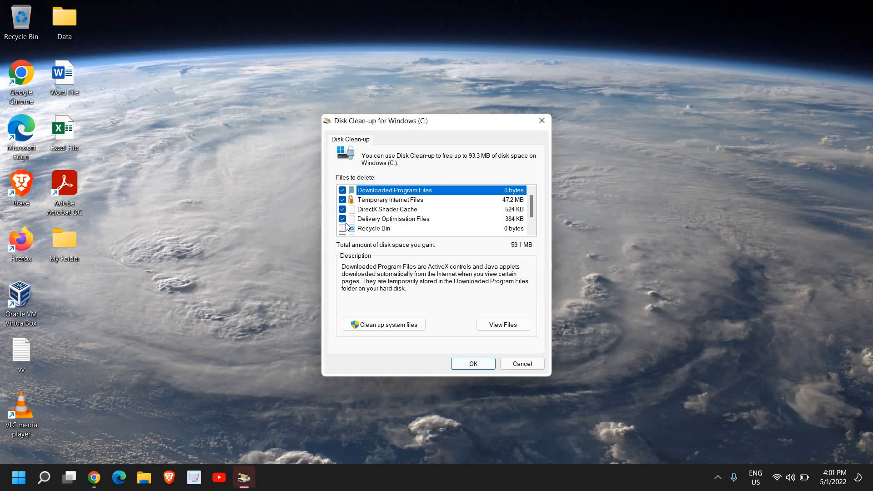
- Tick every Disk Clean-up category for 93.3 MB on drive C: and start the cleanup
scroll("down", 3)
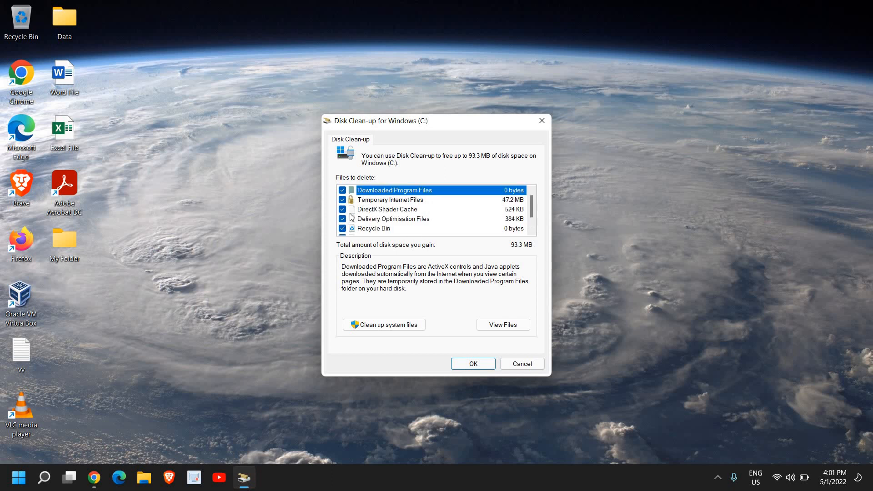
mouse_move(380, 271)
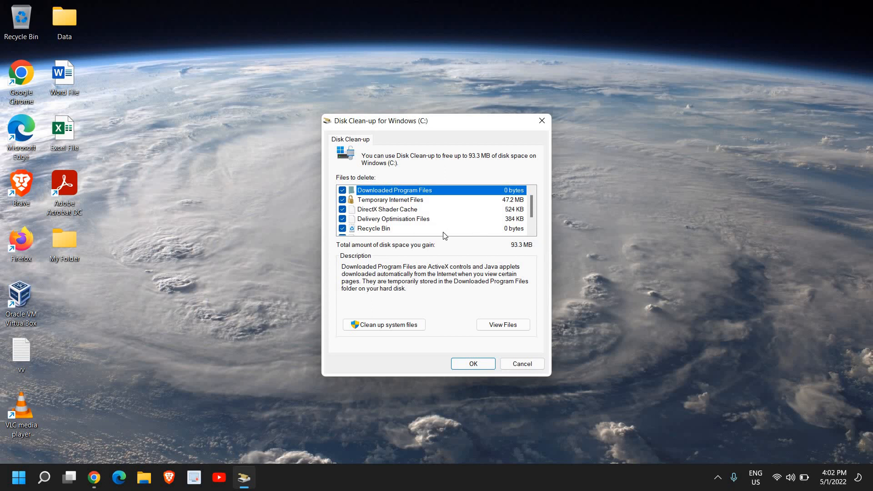
mouse_move(471, 160)
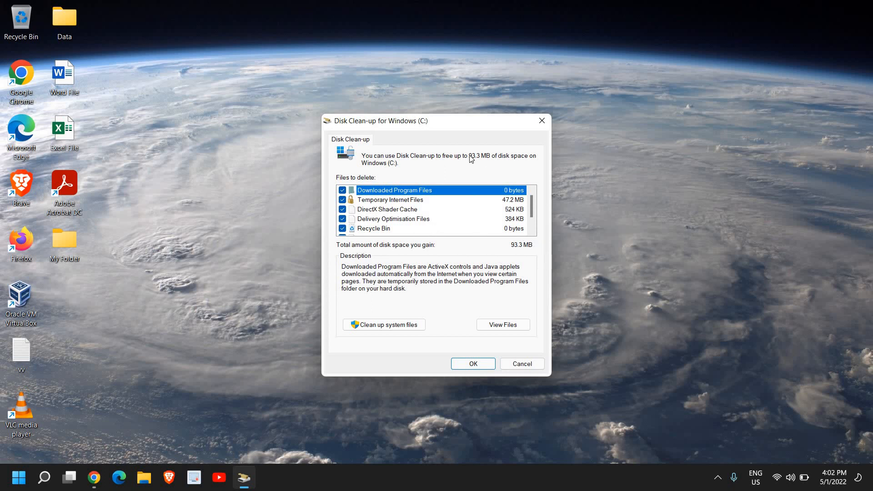
mouse_move(468, 161)
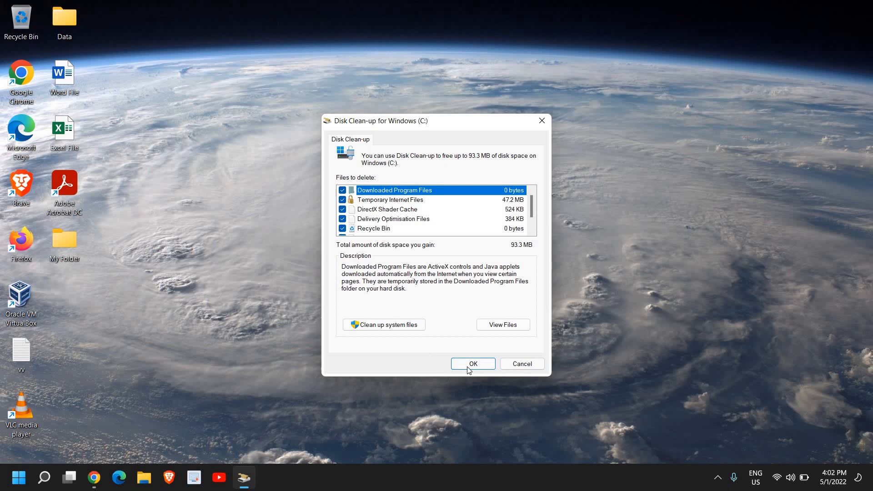
left_click(472, 364)
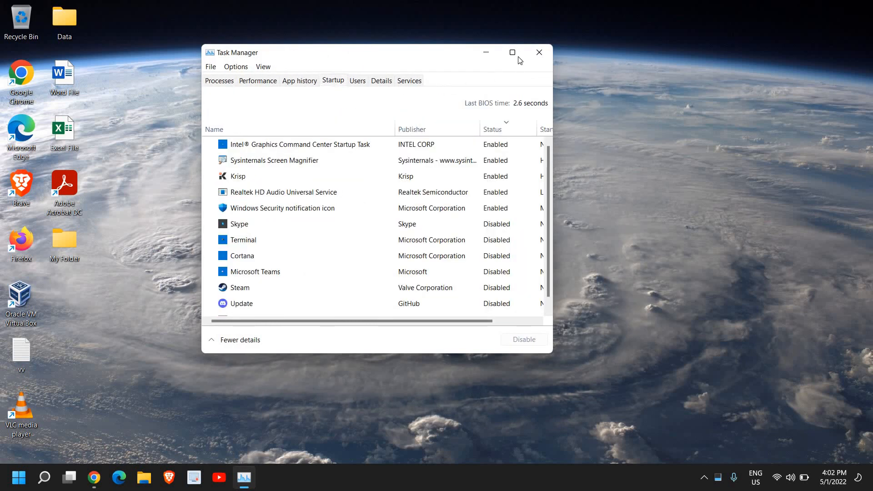
- Maximize Task Manager, inspect startup entries including Intel graphics and Terminal, then close without changes
left_click(512, 52)
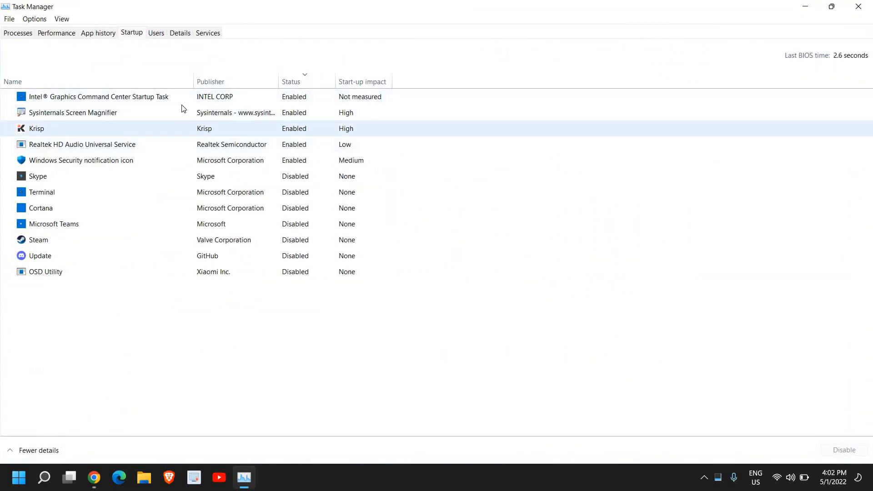
left_click(98, 97)
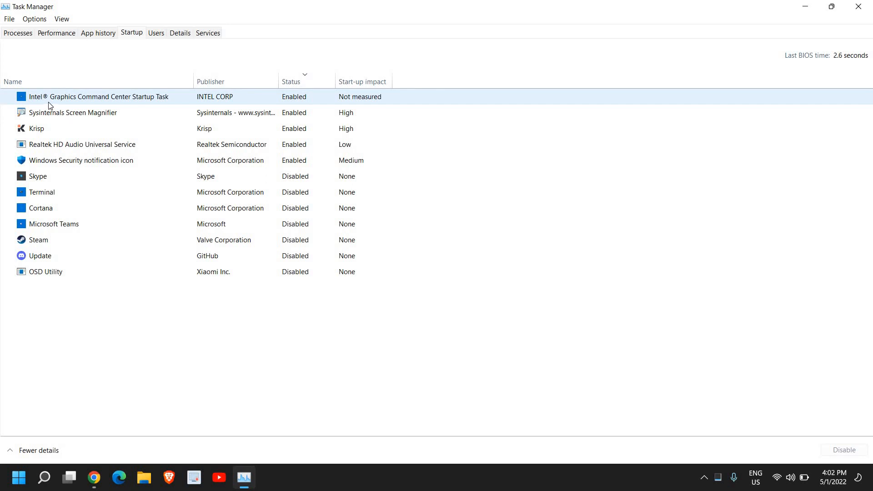
left_click(36, 129)
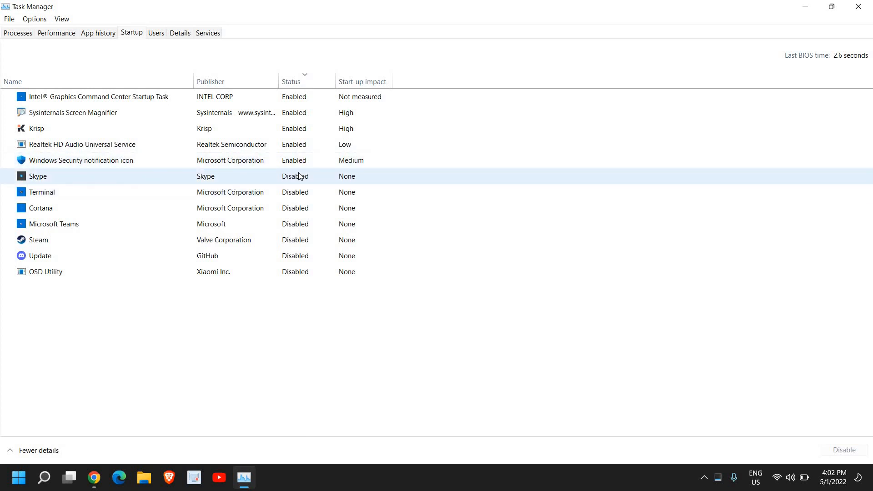
left_click(54, 224)
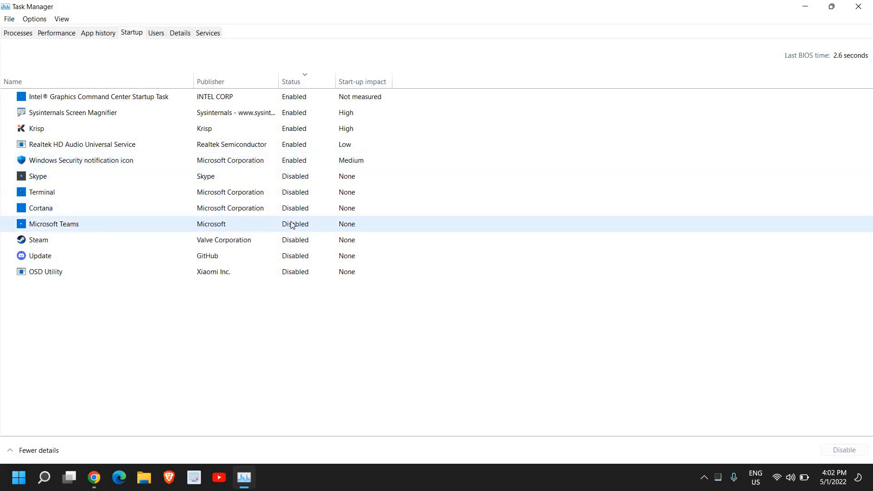
left_click(38, 239)
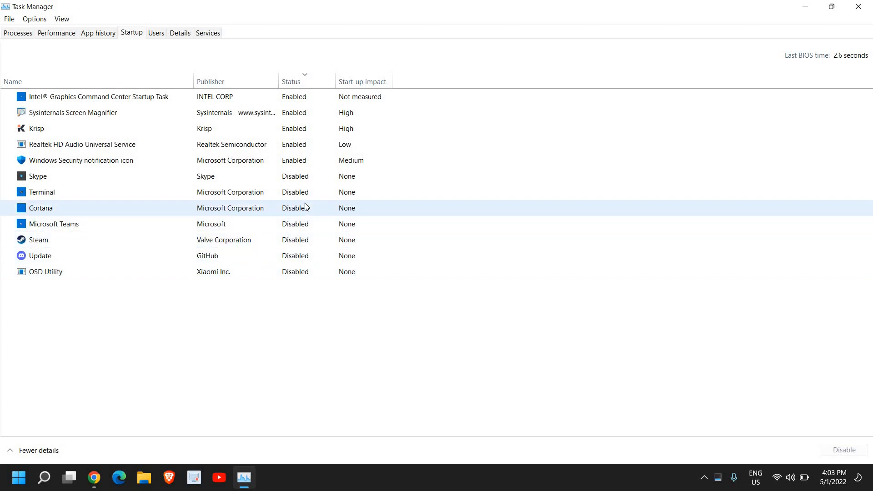
left_click(42, 192)
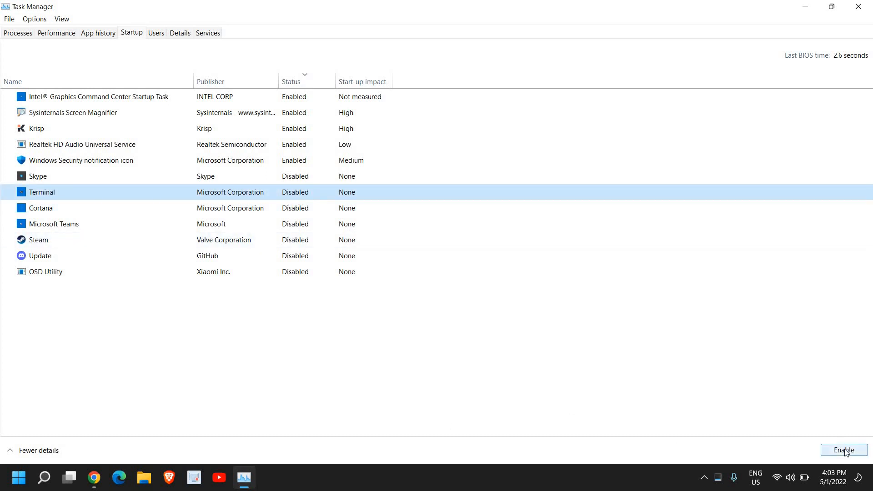
right_click(41, 192)
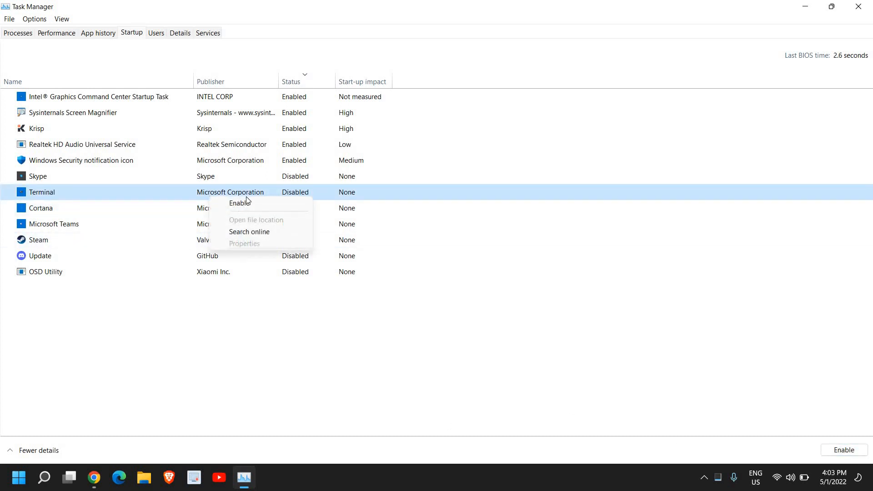
mouse_move(200, 82)
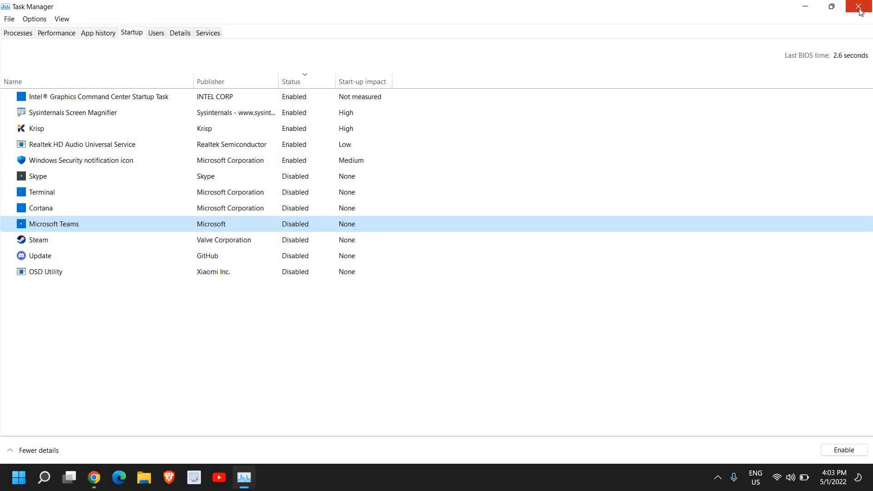
left_click(860, 6)
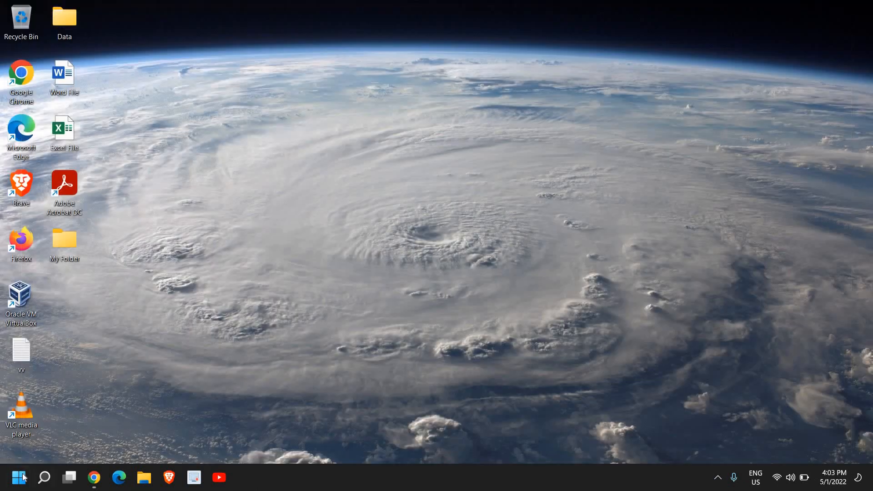
- Search for cmd and launch Command Prompt with administrator rights
left_click(43, 478)
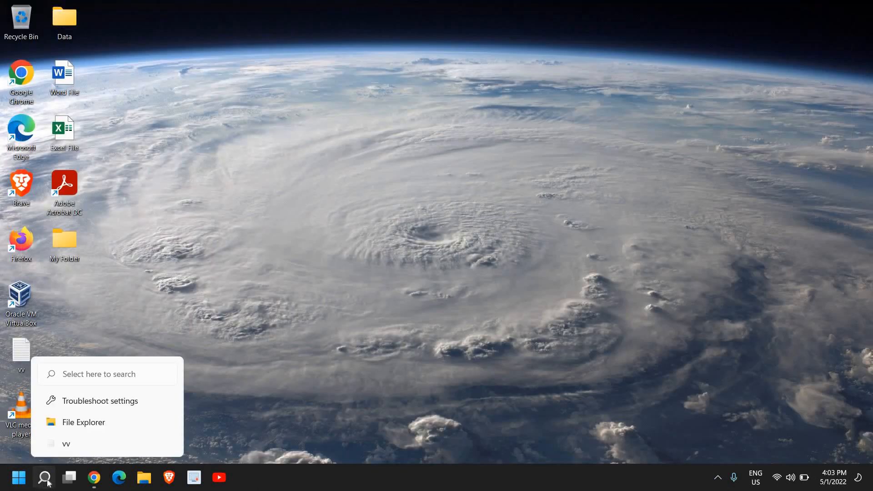
left_click(43, 478)
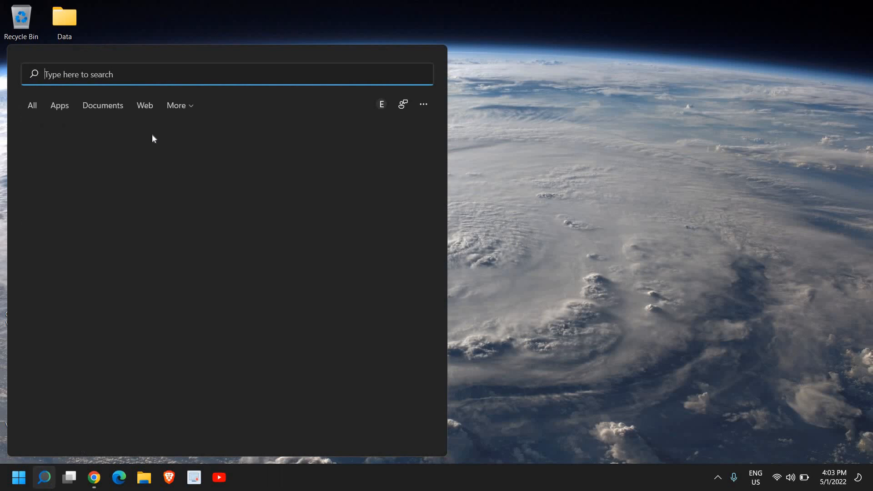
type("cmd")
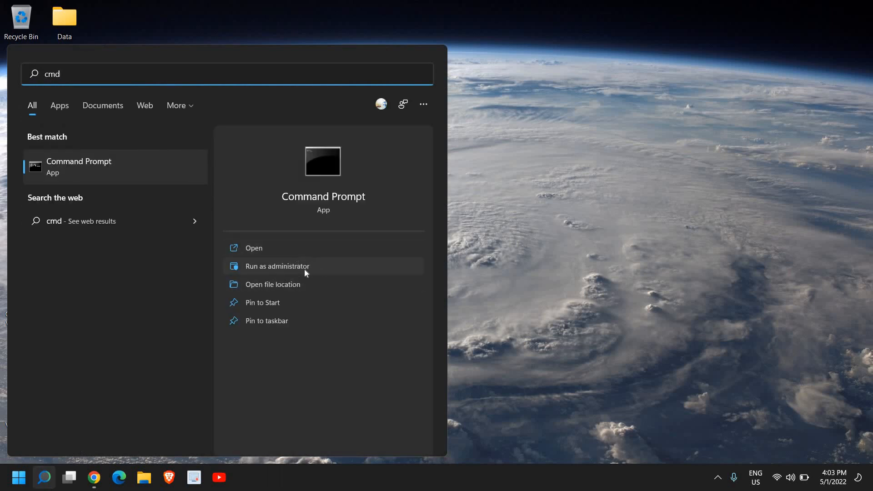
mouse_move(263, 267)
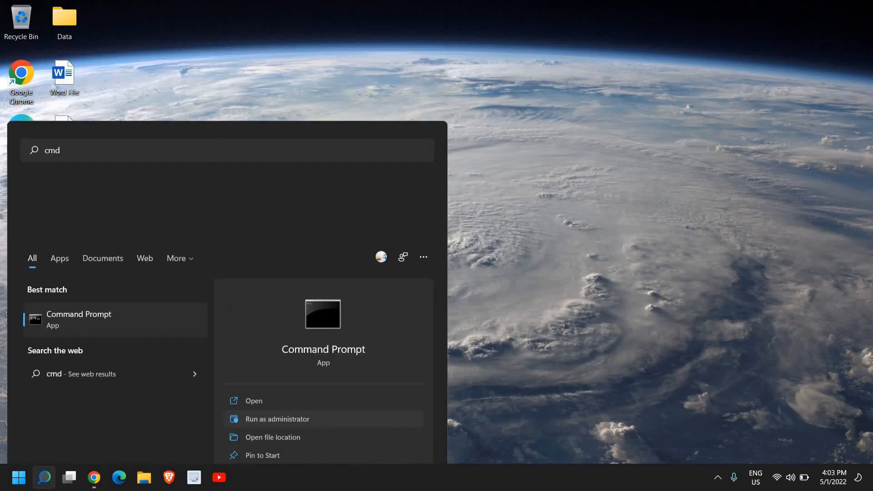
left_click(278, 418)
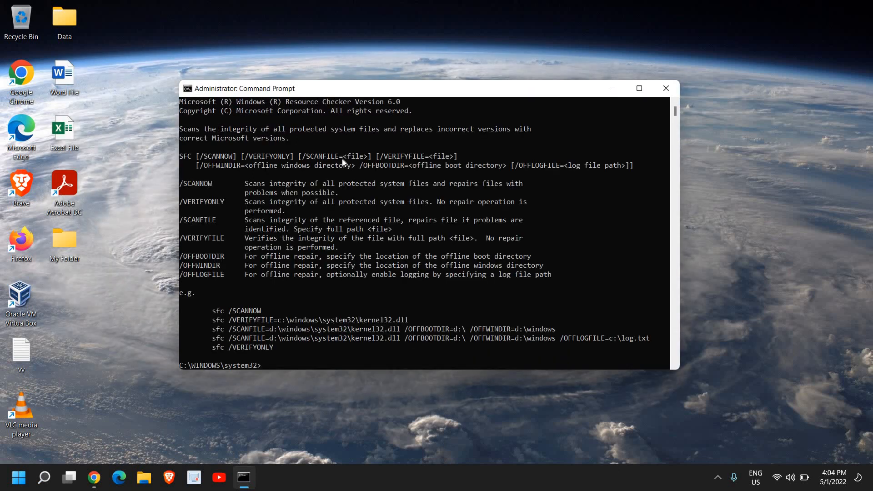
- Run sfc /scannow in the elevated Command Prompt to scan protected system files
type("sfc")
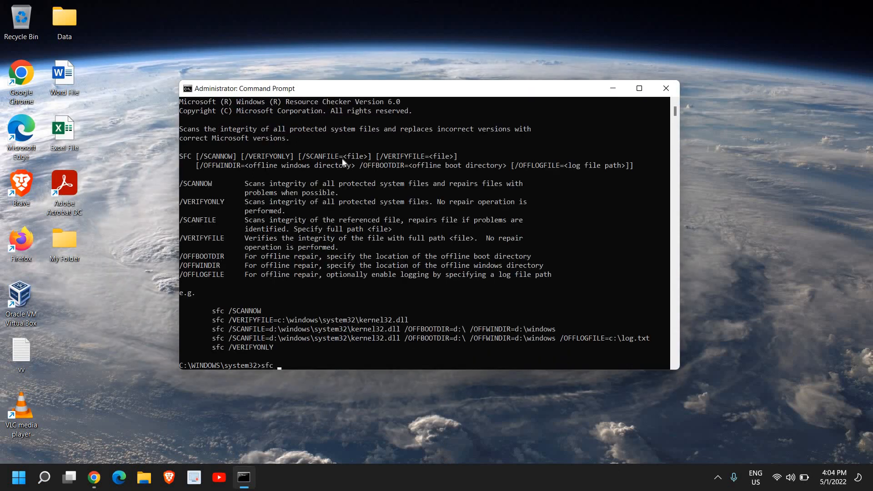
type("/scannow")
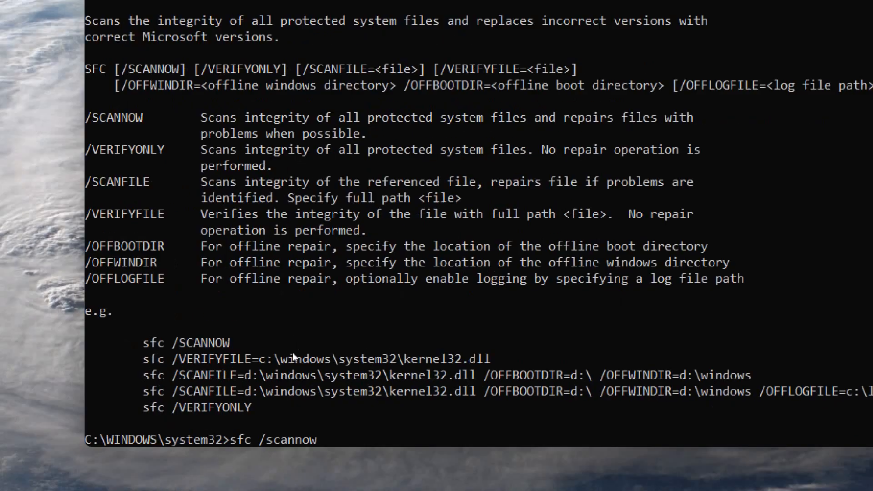
scroll("down", 3)
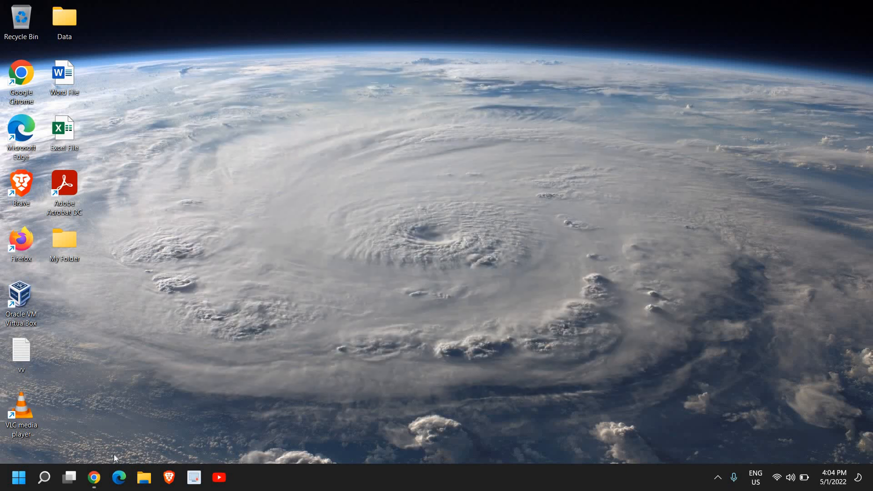
- Search 'upd' and open the Windows Update settings page, showing updates paused until 5/10/2022
left_click(43, 477)
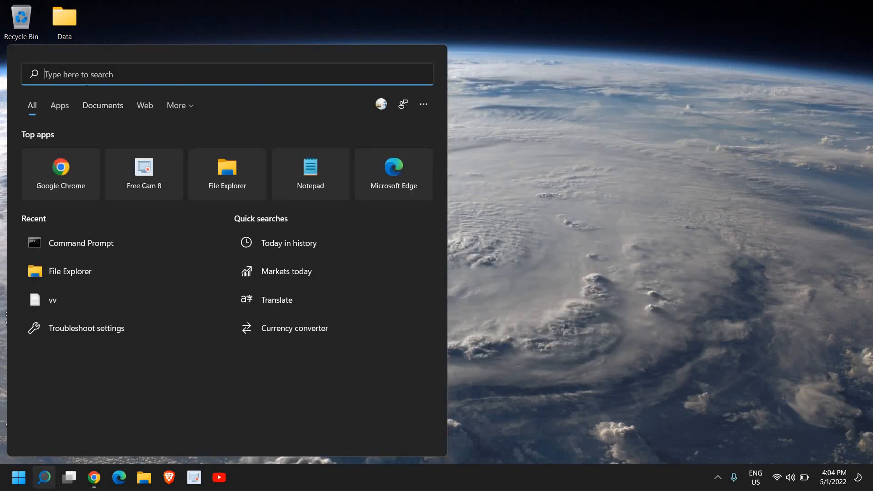
type("upd")
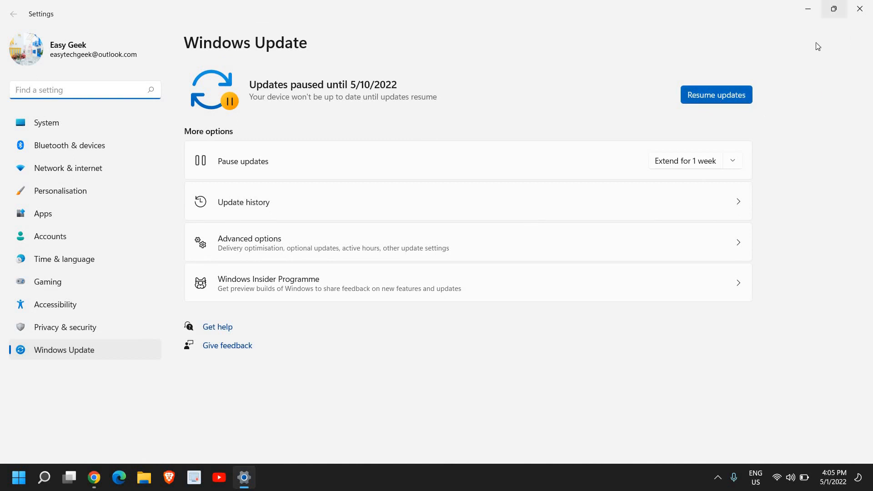
mouse_move(827, 80)
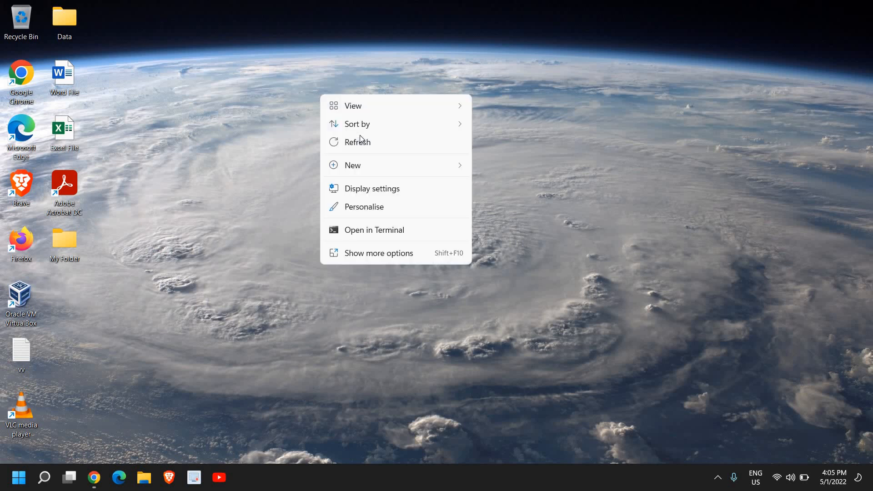
mouse_move(358, 142)
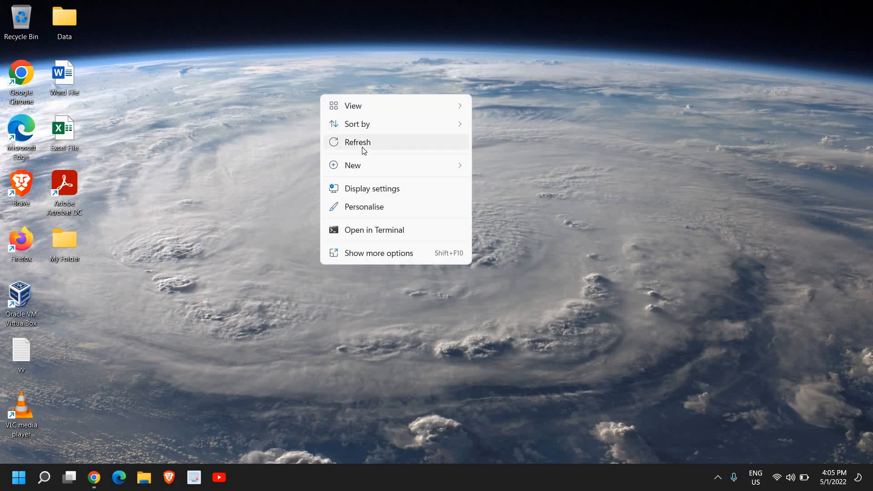
- Refresh the desktop from its right-click context menu
left_click(358, 142)
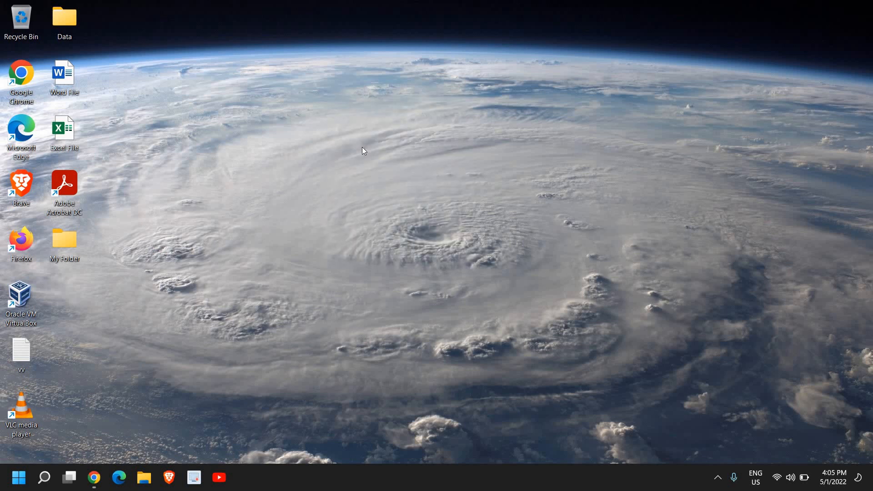